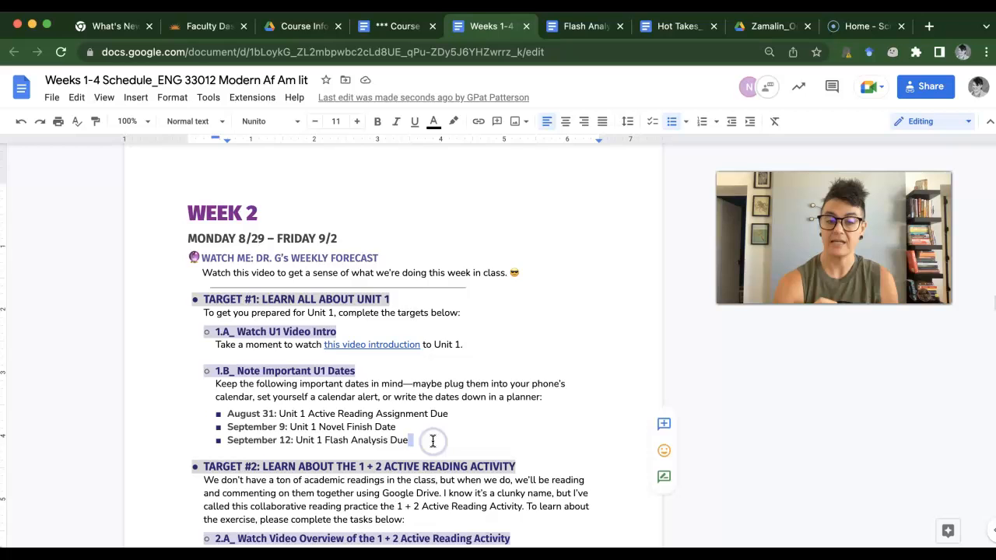
Open the linked My Little Pony model example PDF and scroll to its page-2 reader comments.
scroll("down", 3)
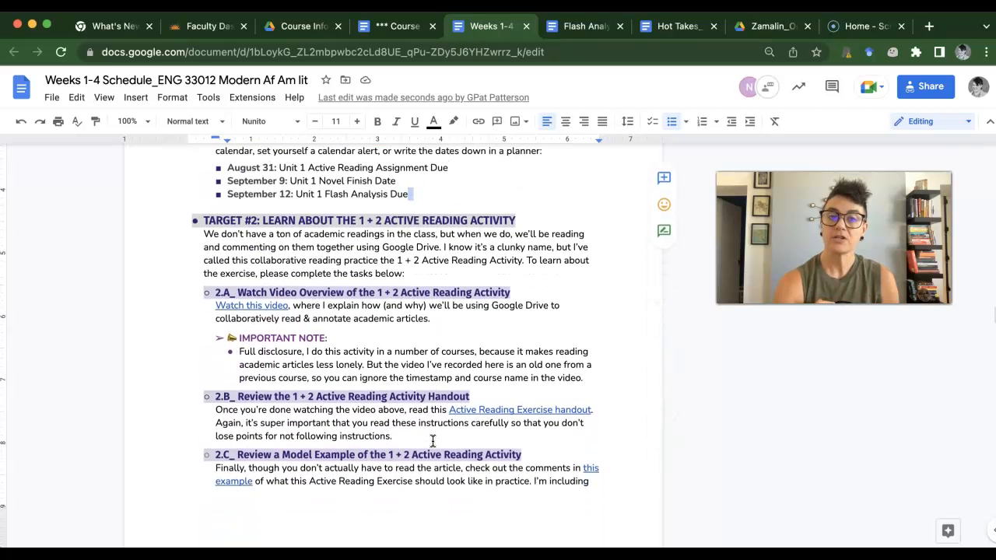
scroll("down", 3)
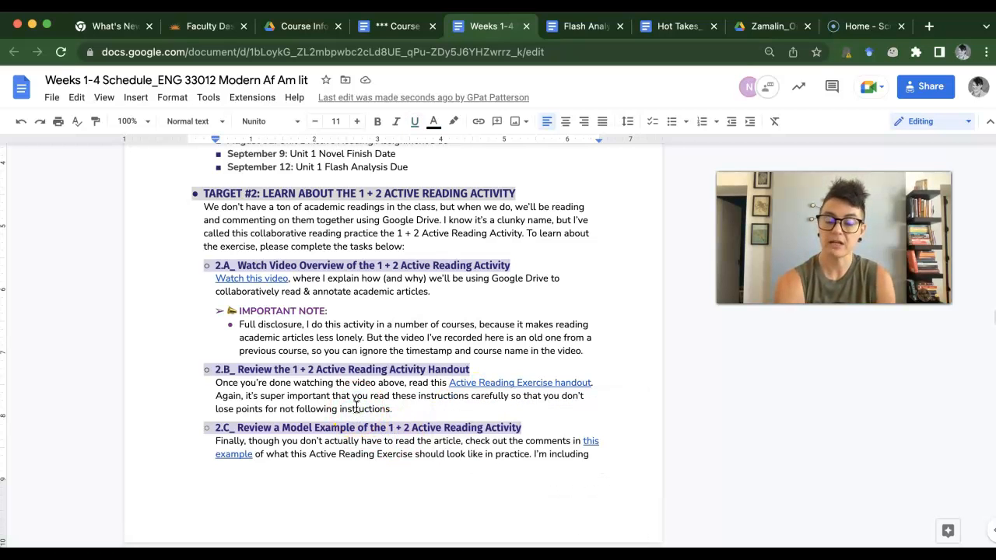
scroll("down", 3)
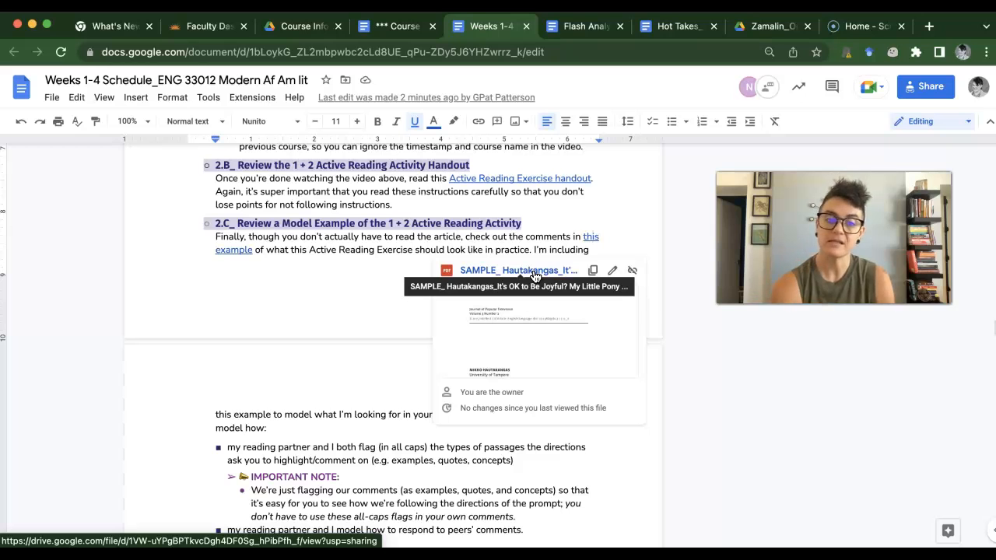
left_click(518, 271)
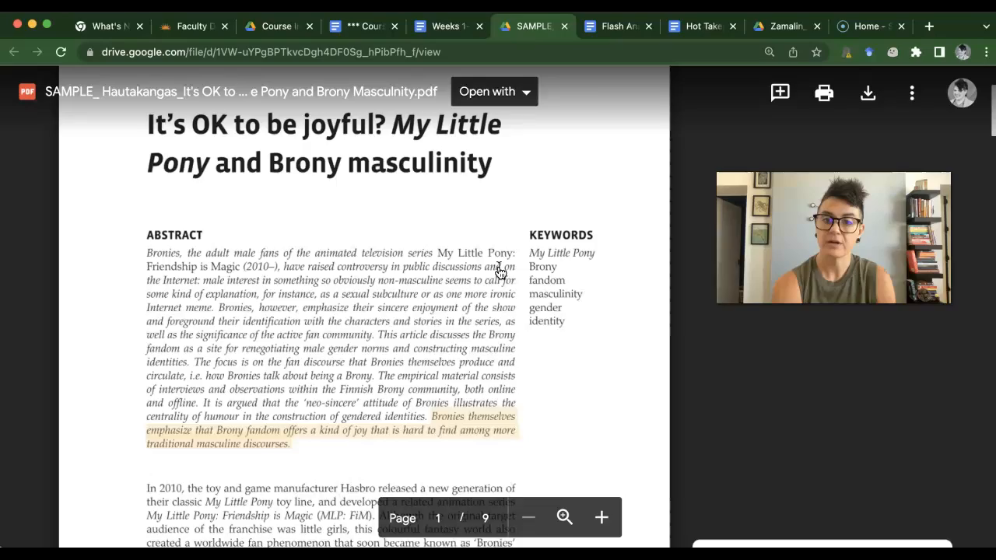
scroll("down", 3)
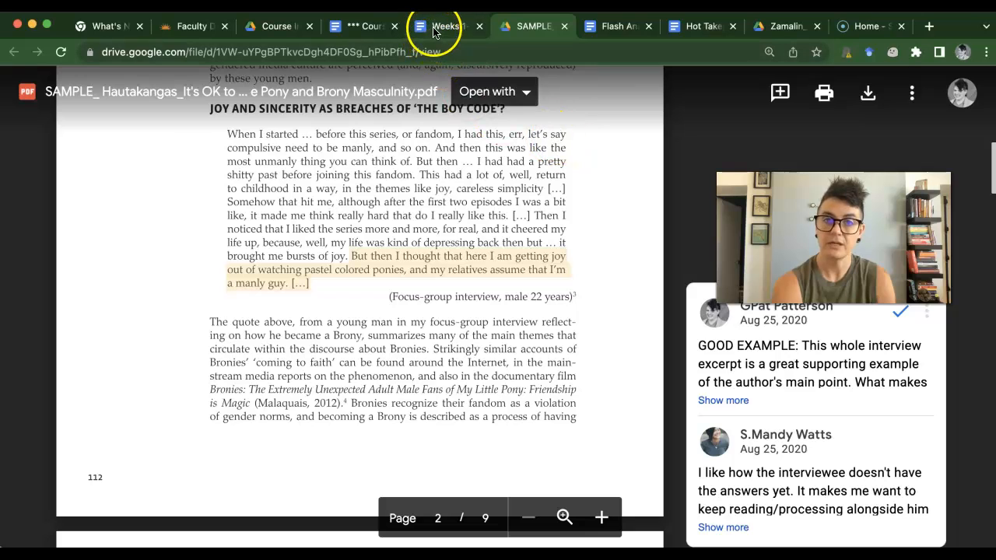
Switch back to the Weeks 1-4 Doc and scroll to the tasks due 8/31.
left_click(440, 26)
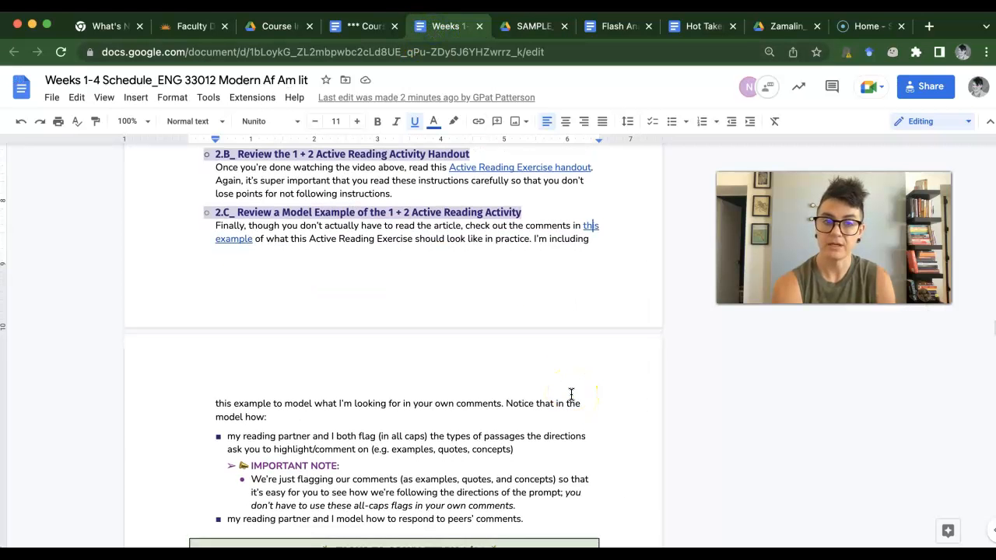
scroll("down", 3)
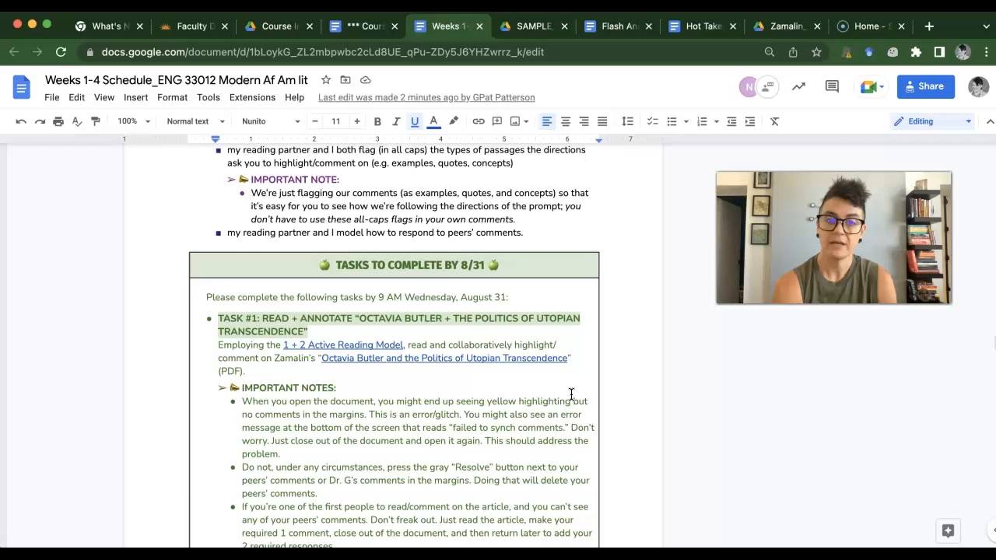
scroll("down", 3)
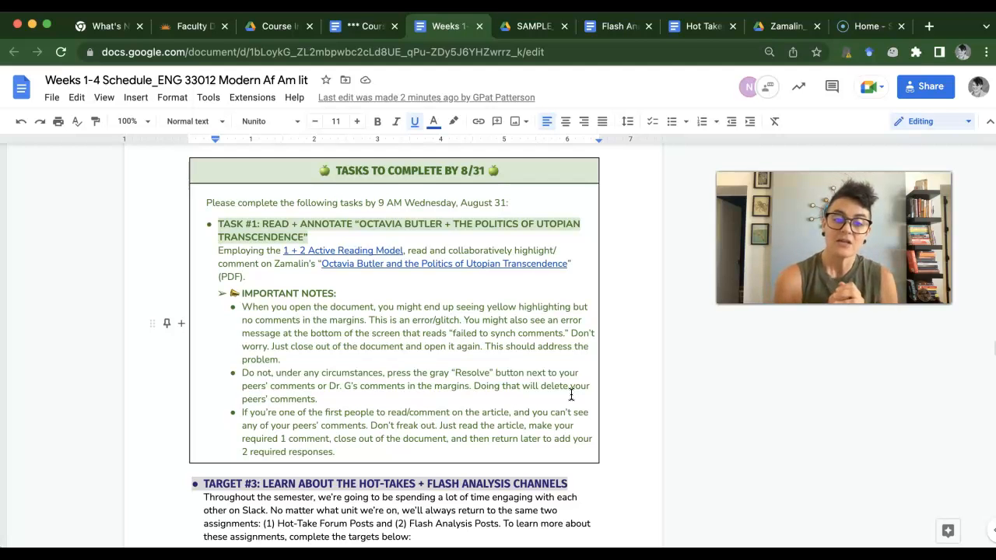
scroll("down", 3)
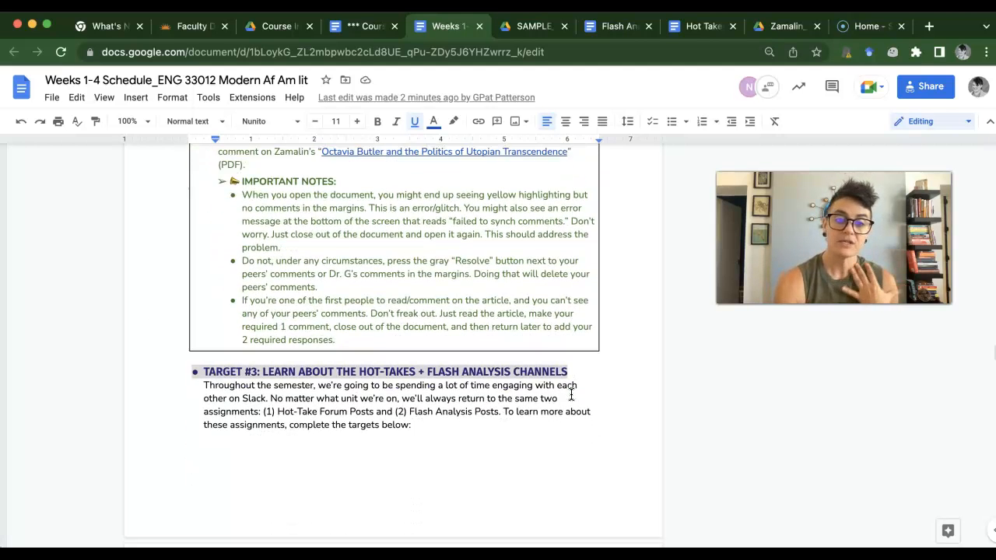
scroll("down", 3)
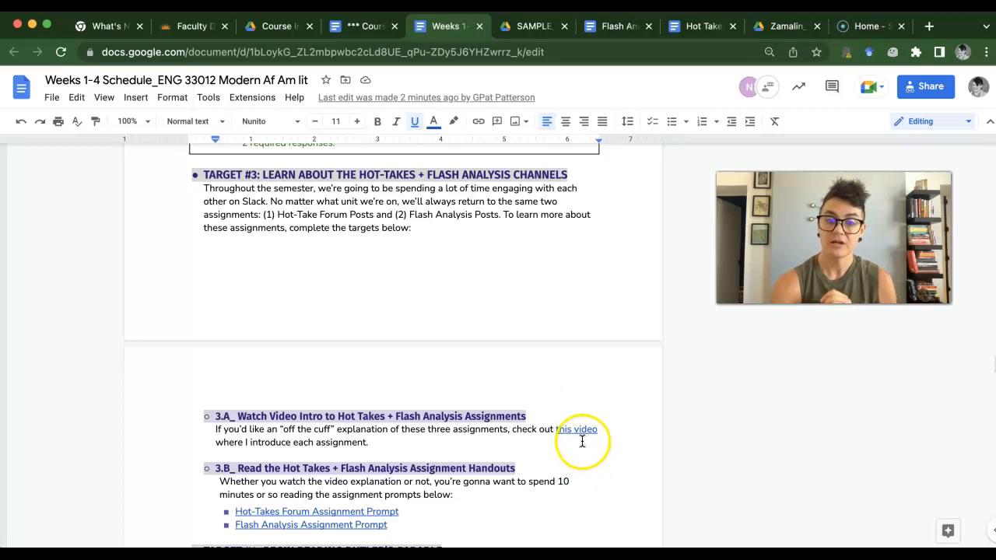
scroll("down", 3)
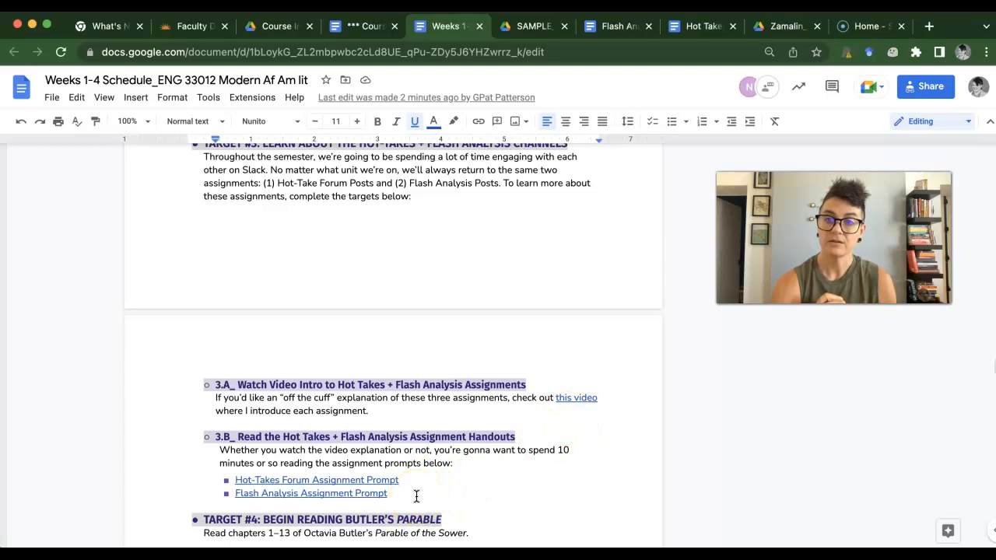
scroll("down", 3)
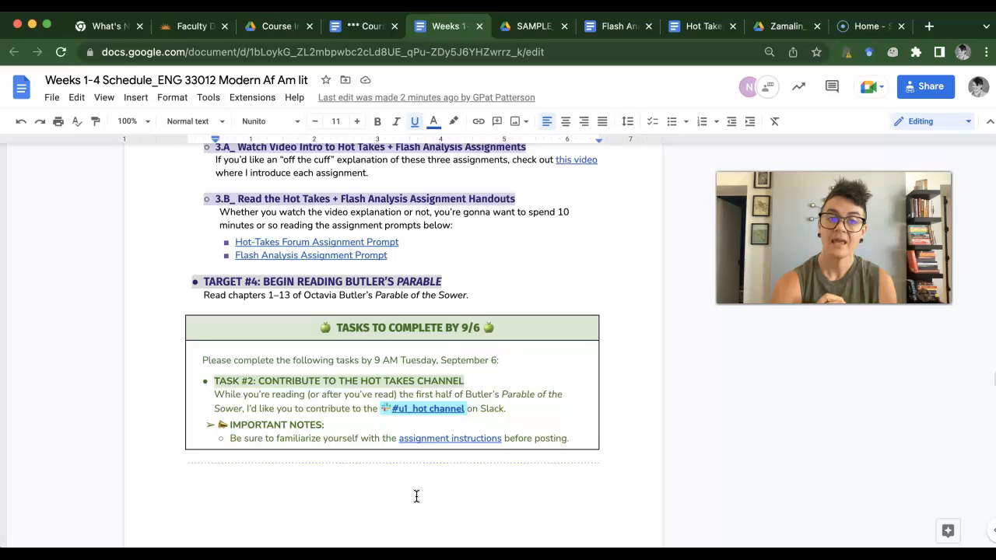